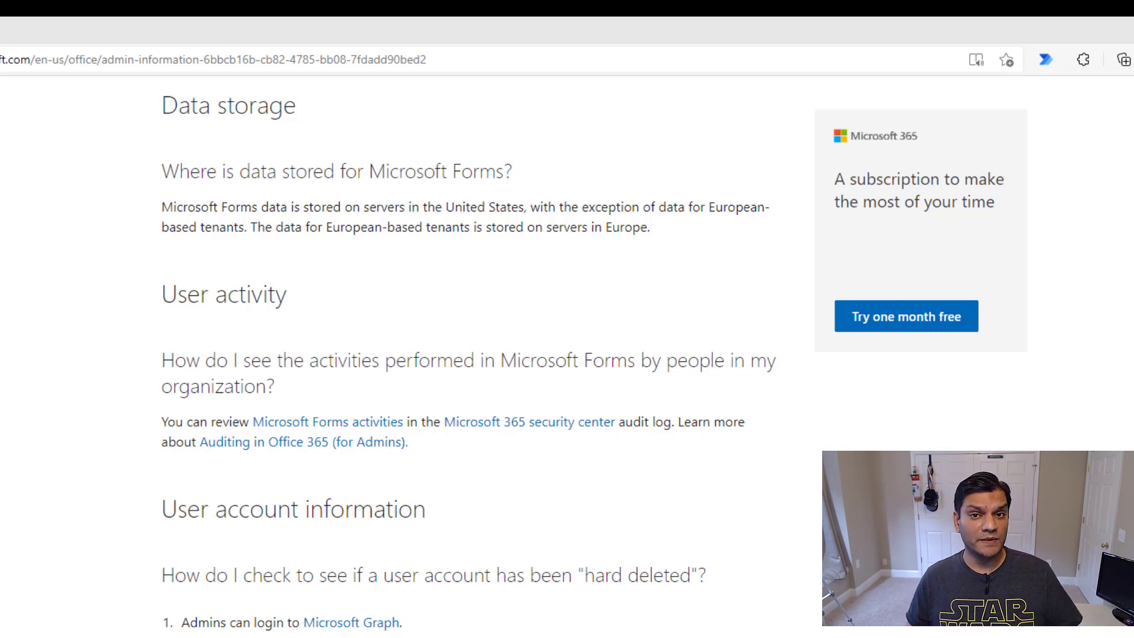
# Step: Scroll through the Microsoft Docs article on Forms data storage
pyautogui.scroll(-3)
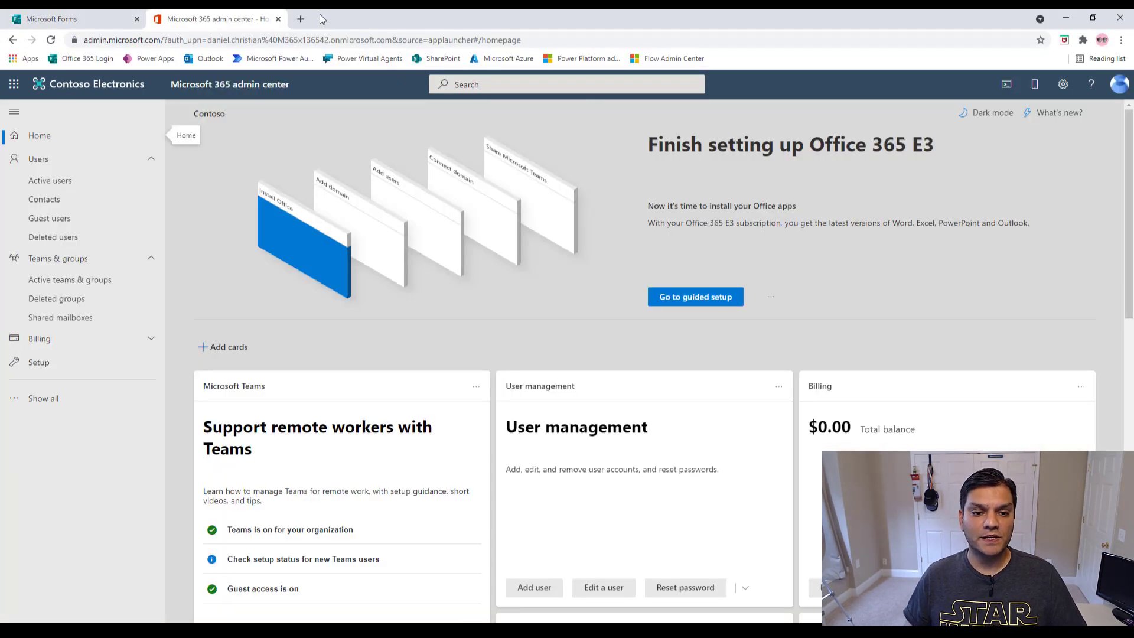
# Step: Load the forms.office.com delegatepage URL for the original owner in a new tab
pyautogui.click(300, 18)
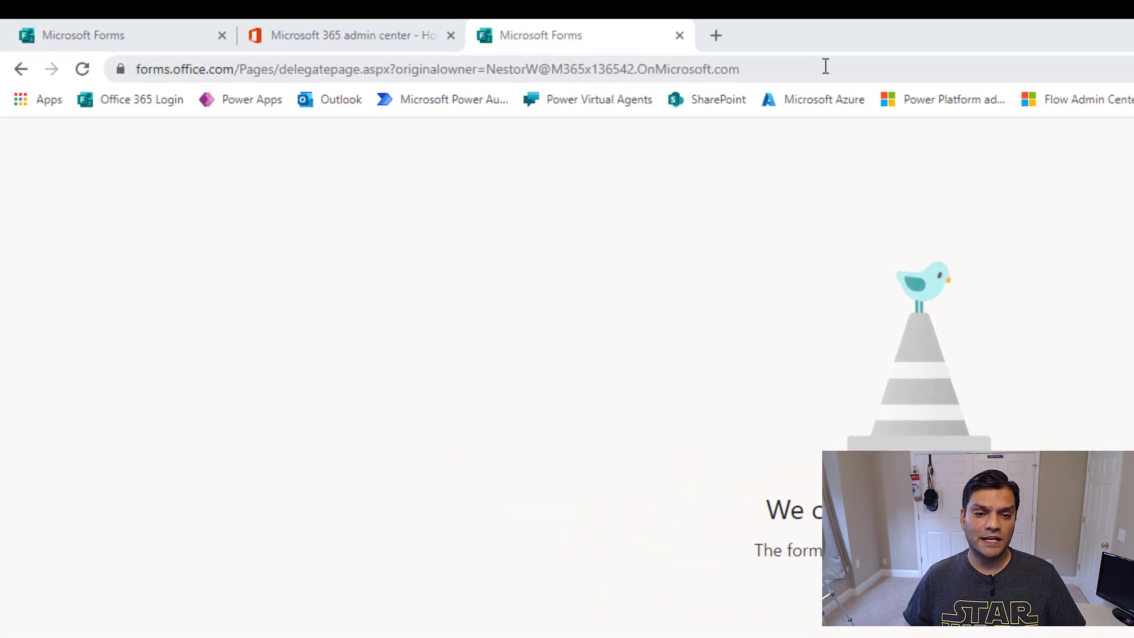
# Step: Change the delegatepage address to load a different departed owner's forms
pyautogui.click(435, 68)
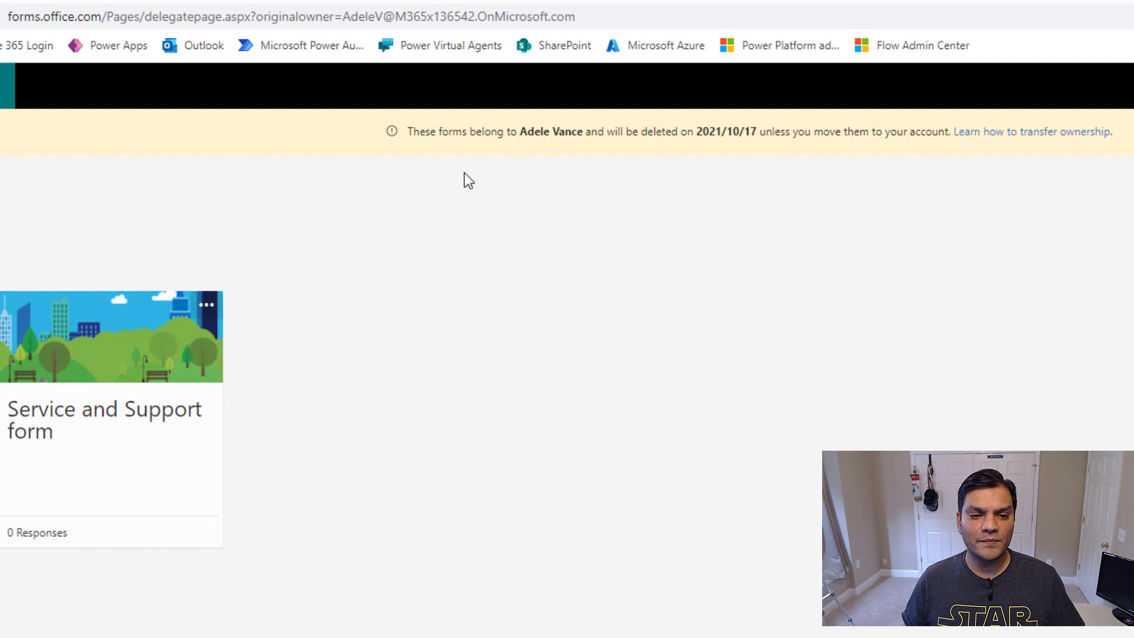
pyautogui.moveTo(600, 163)
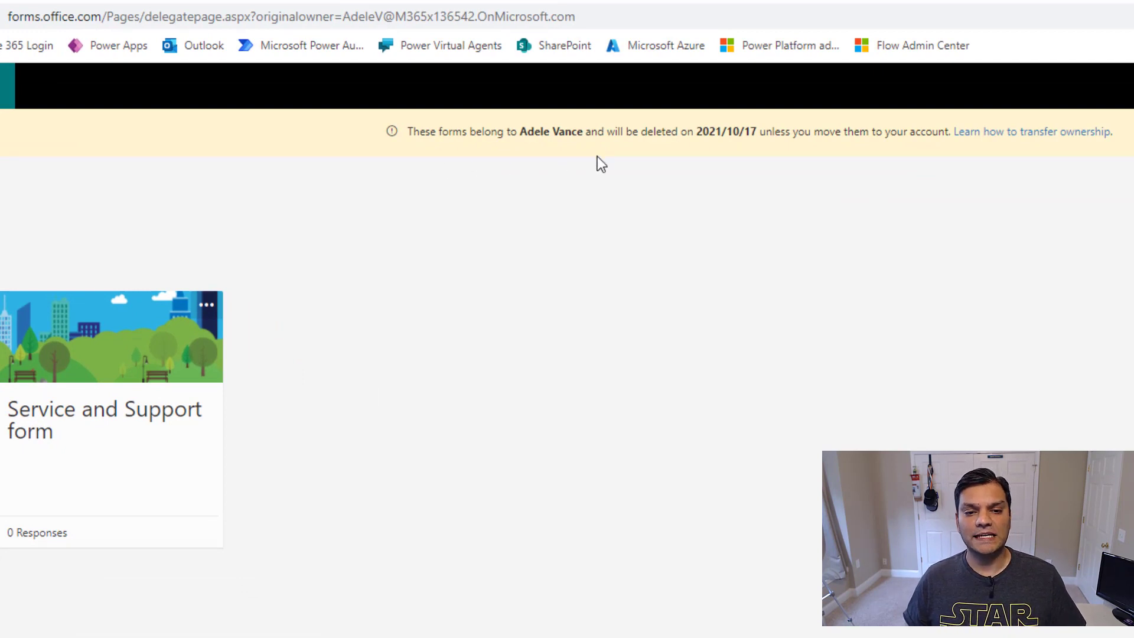
pyautogui.moveTo(720, 170)
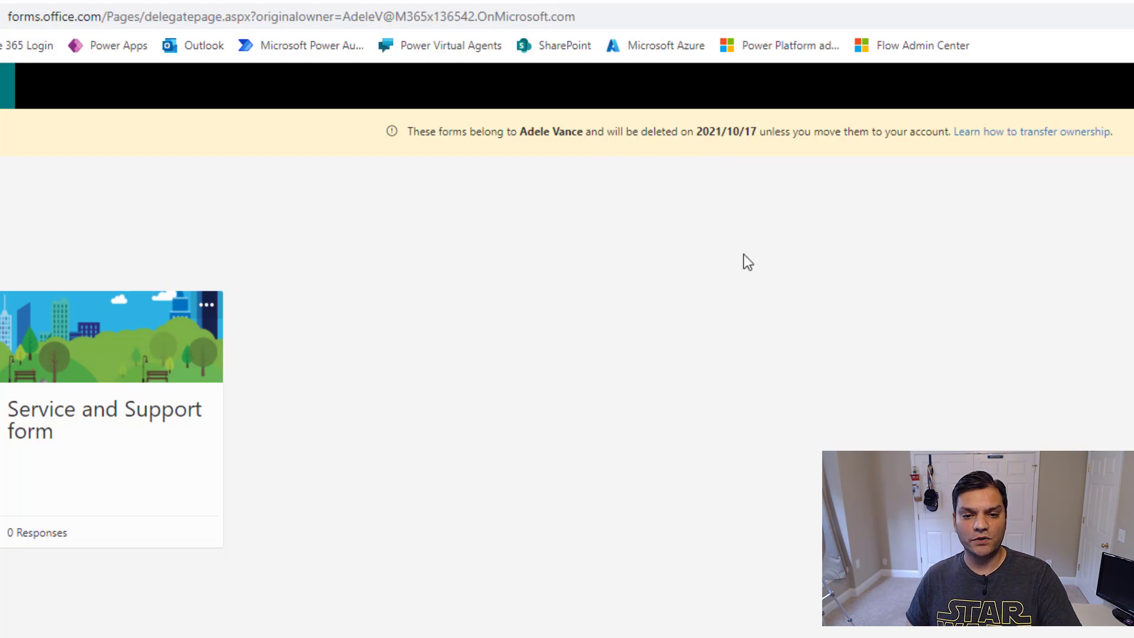
pyautogui.moveTo(750, 274)
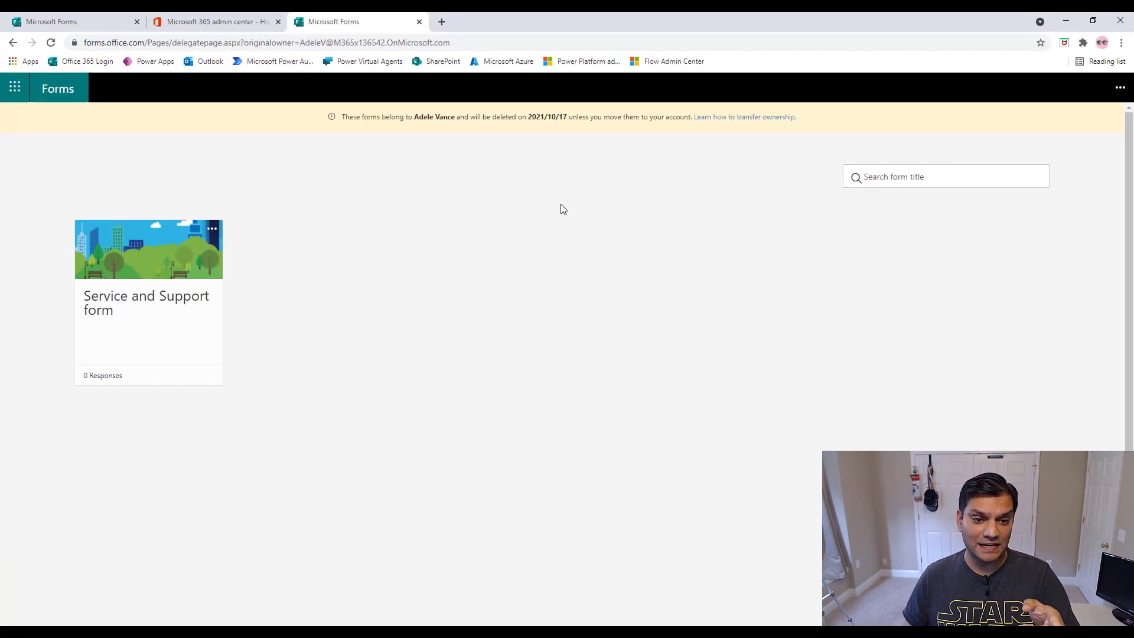
pyautogui.moveTo(483, 37)
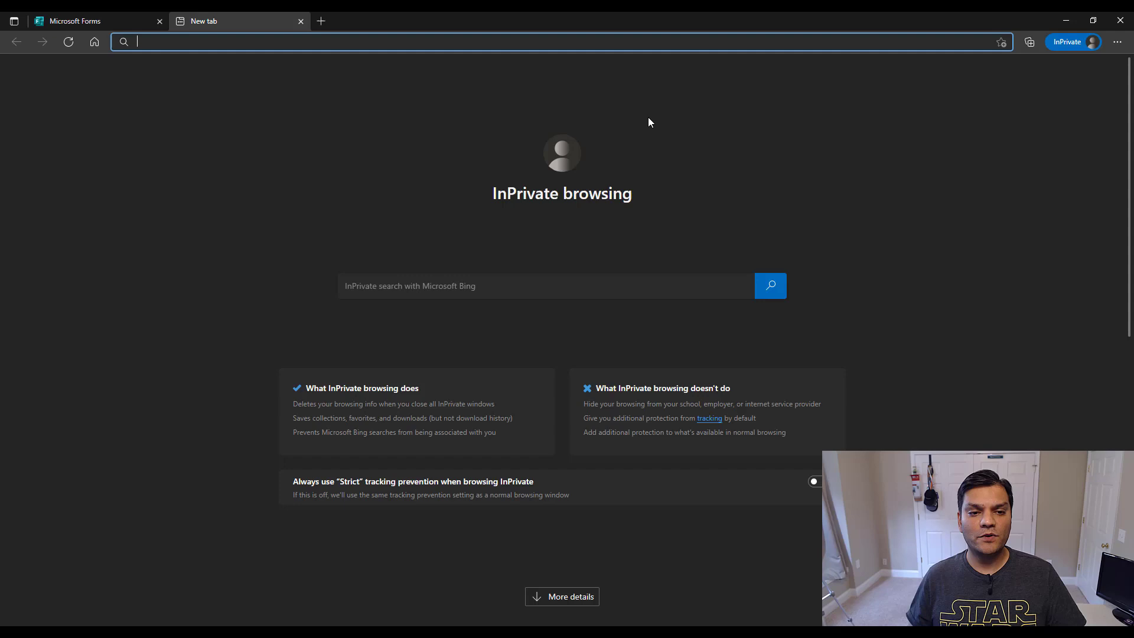
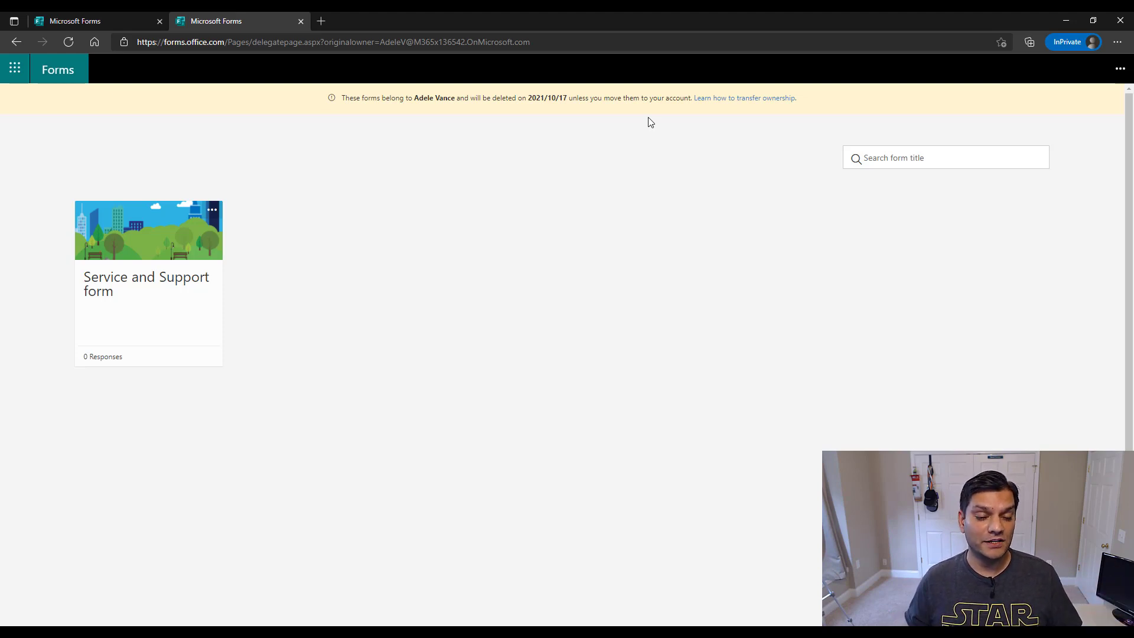
pyautogui.moveTo(635, 172)
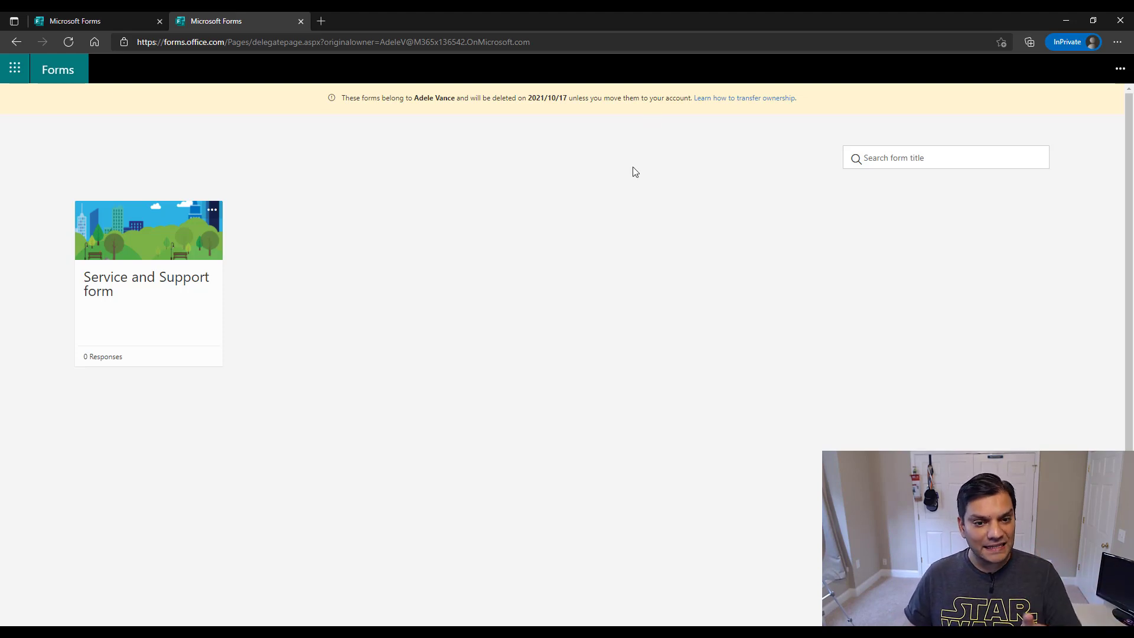
pyautogui.moveTo(167, 291)
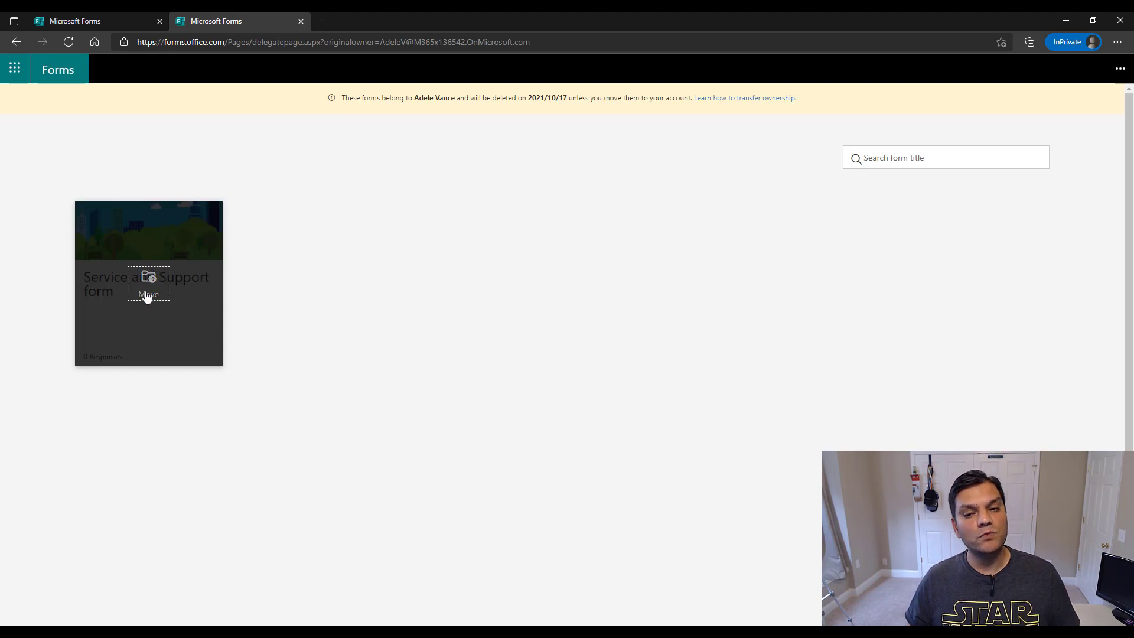
# Step: Start moving the Service and Support form to a destination group
pyautogui.click(149, 283)
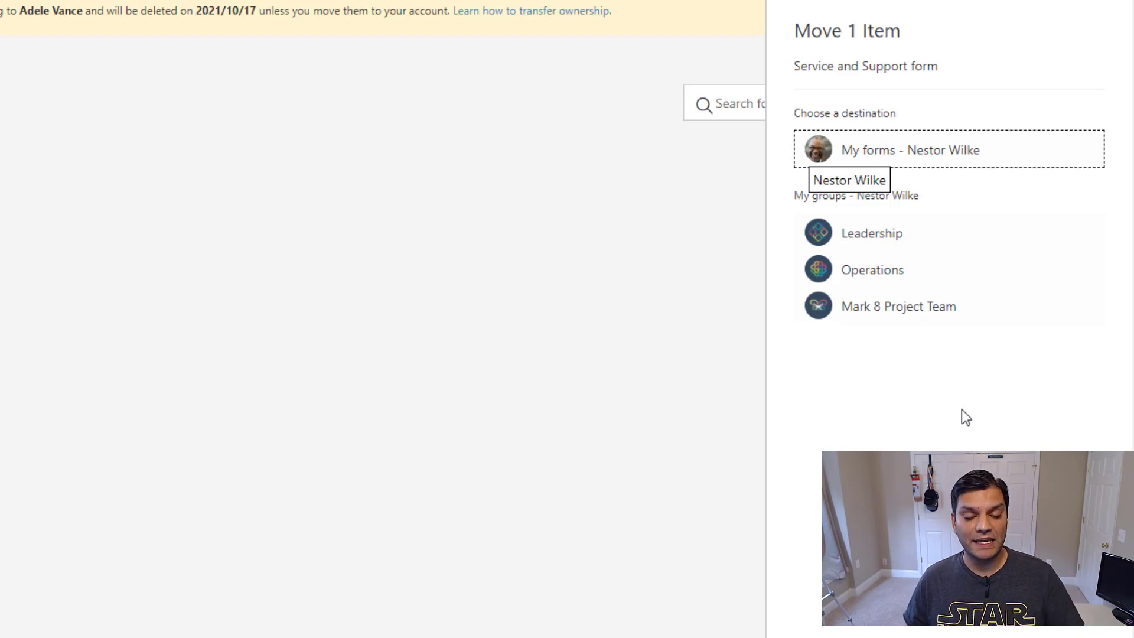
pyautogui.moveTo(966, 154)
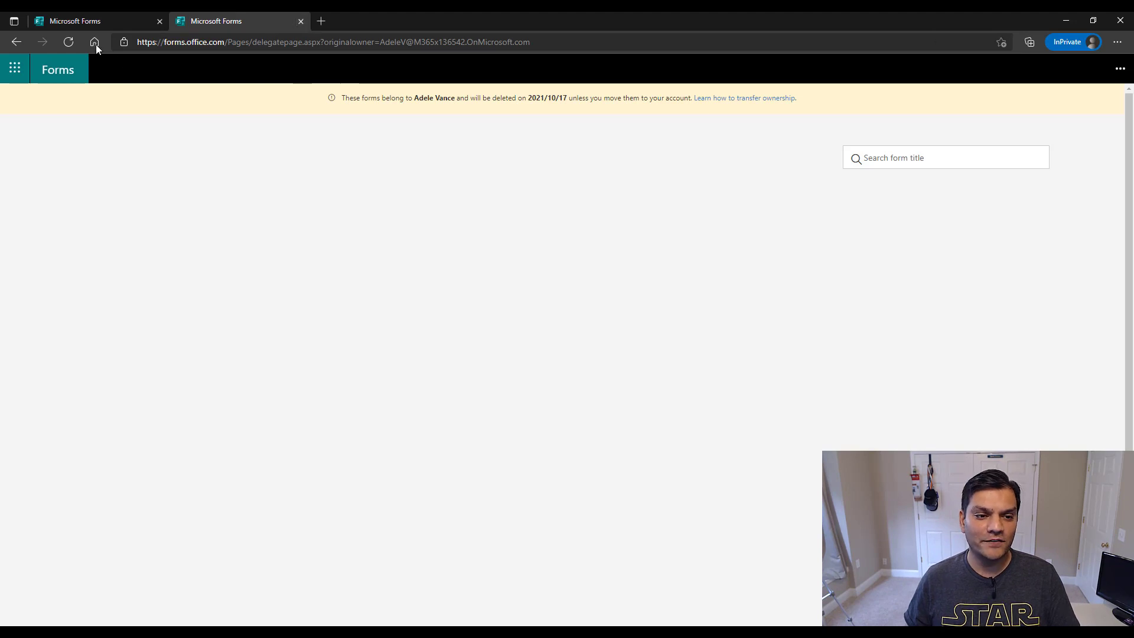
# Step: Close the departed user's delegatepage tab to return to Forms home
pyautogui.click(67, 41)
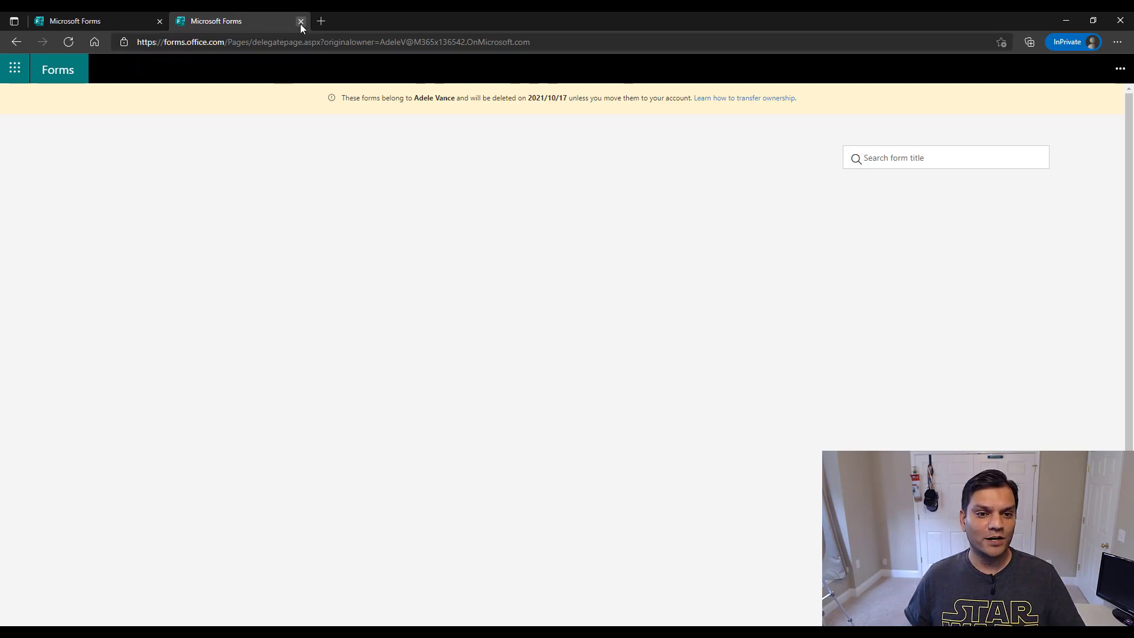
pyautogui.click(301, 21)
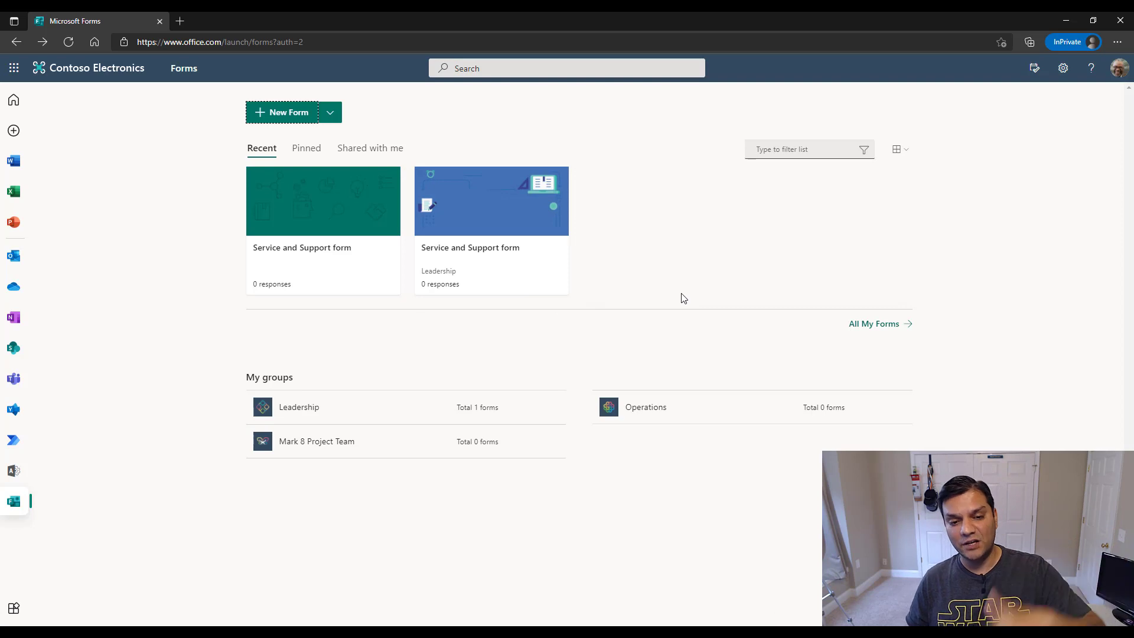
pyautogui.moveTo(347, 206)
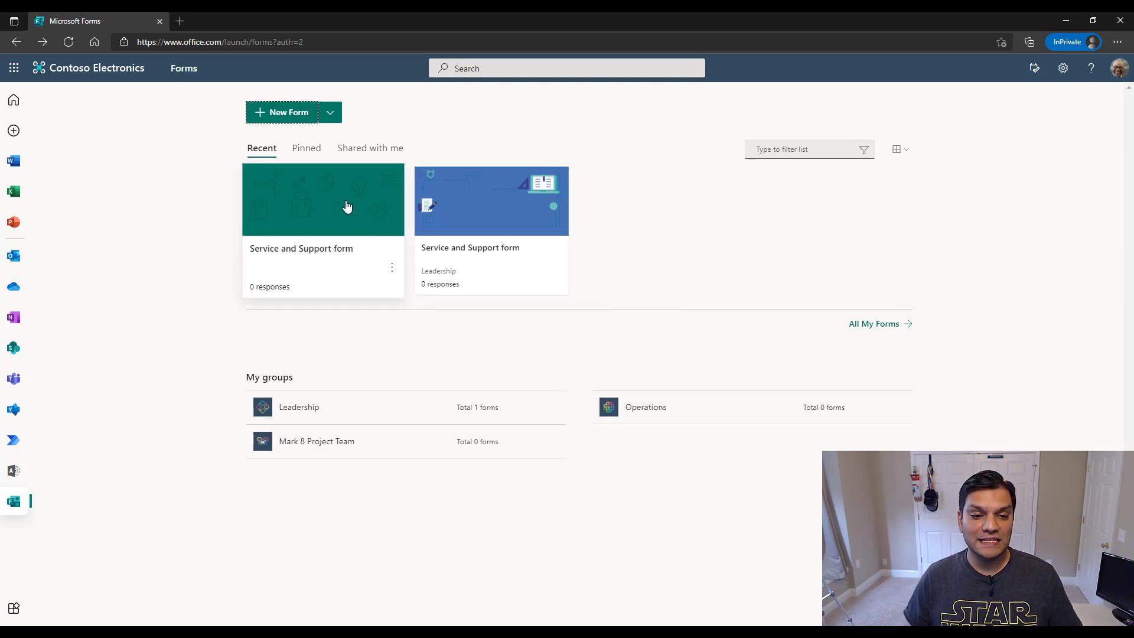
pyautogui.moveTo(159, 317)
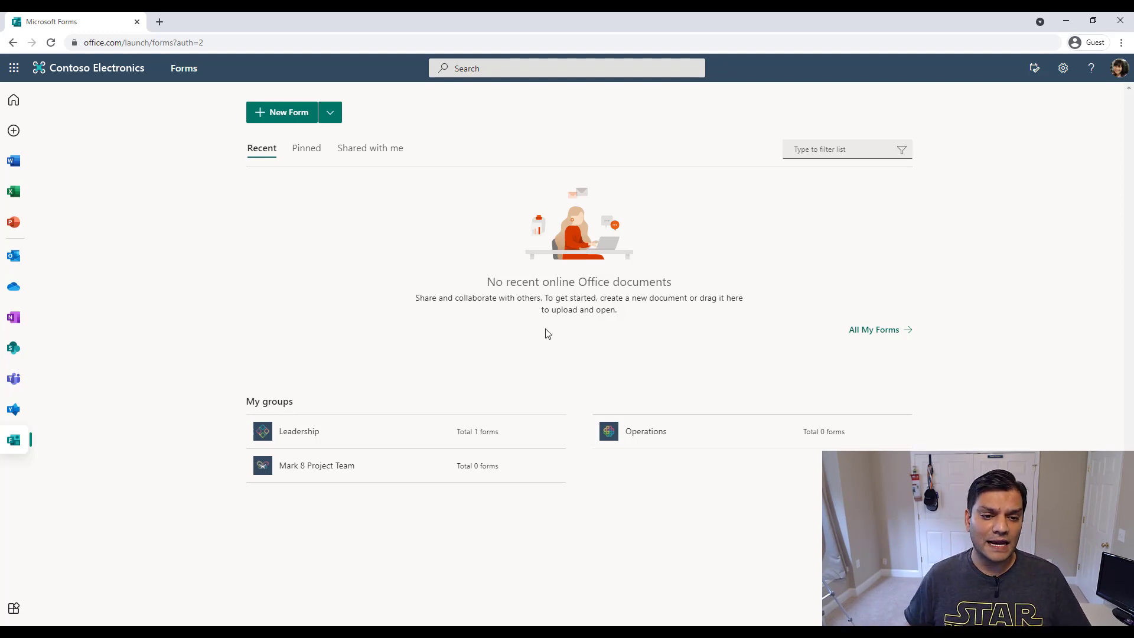
pyautogui.moveTo(349, 128)
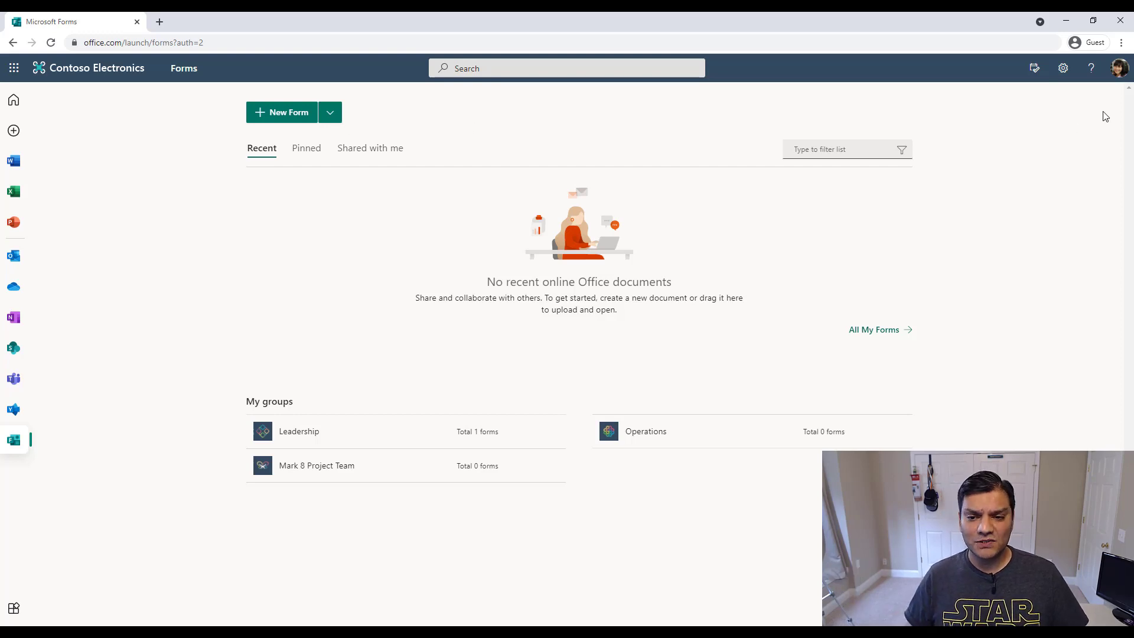
# Step: Confirm the signed-in account and start a new form titled 'This is a nice form'
pyautogui.click(1118, 68)
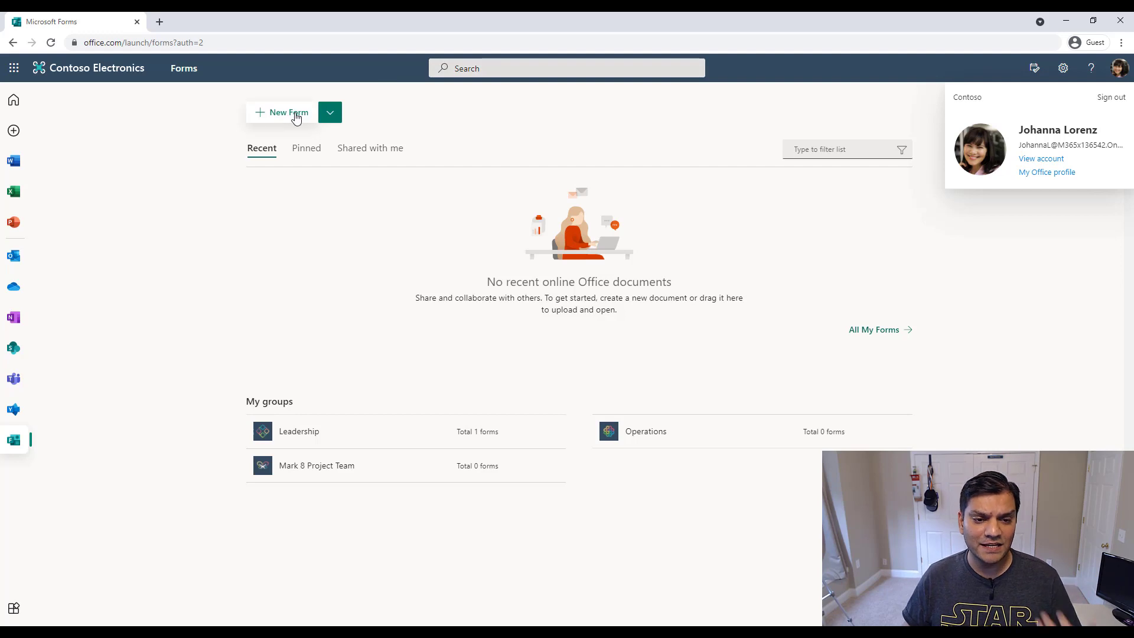
pyautogui.click(287, 112)
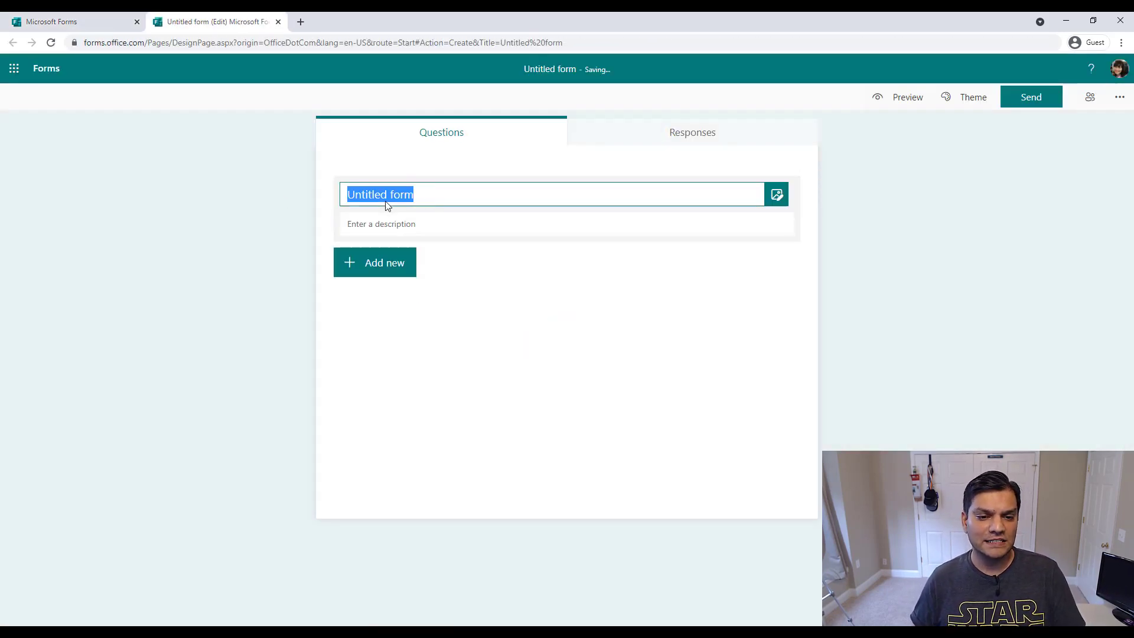
pyautogui.write('This is a ne')
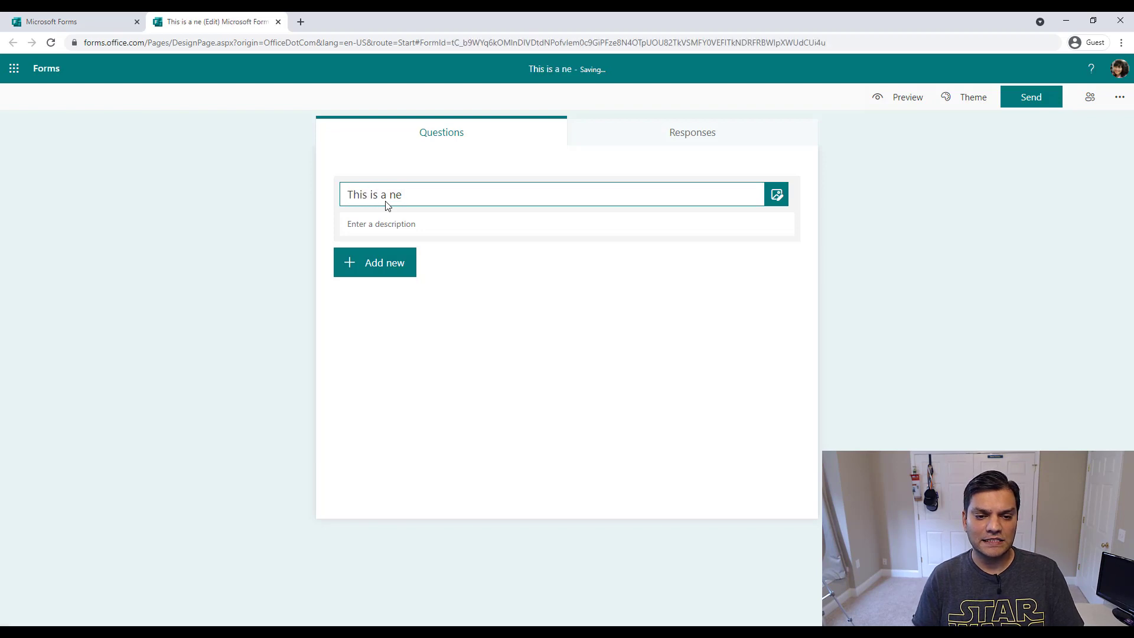
pyautogui.write('ice form')
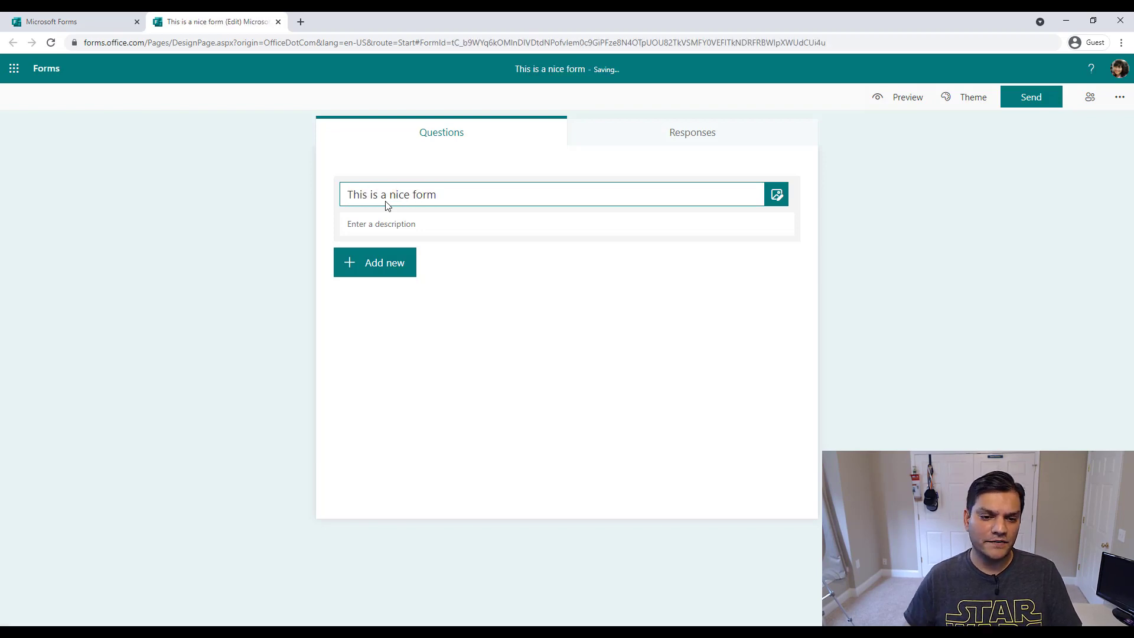
# Step: Add choice question 'How are you feeling' with options Nice, Not bad, meh
pyautogui.click(374, 262)
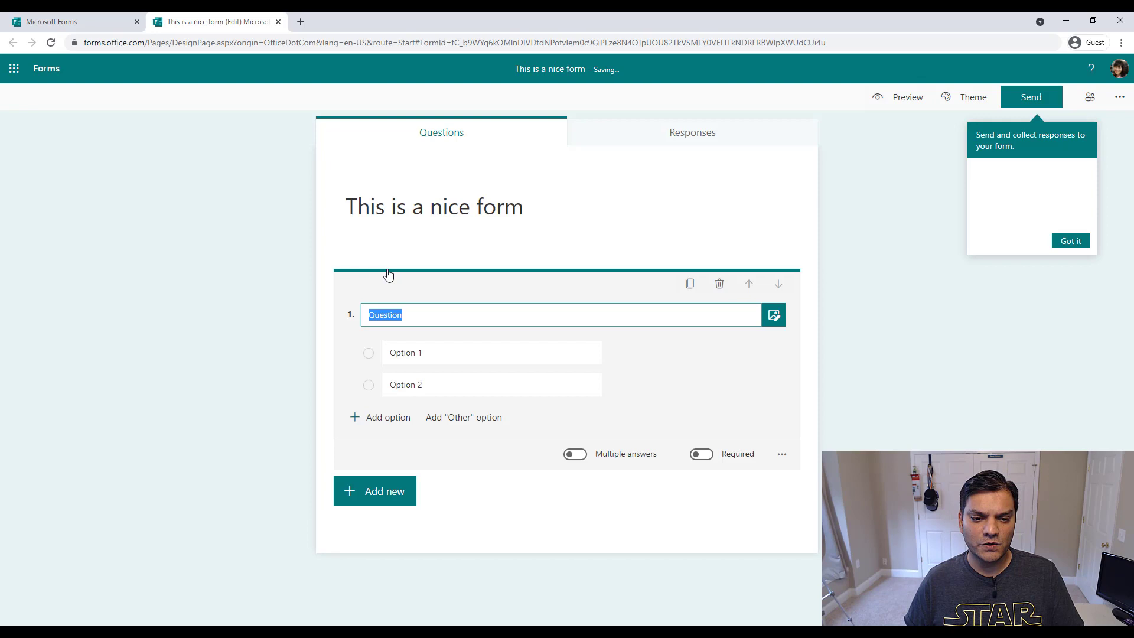
pyautogui.write('How are o')
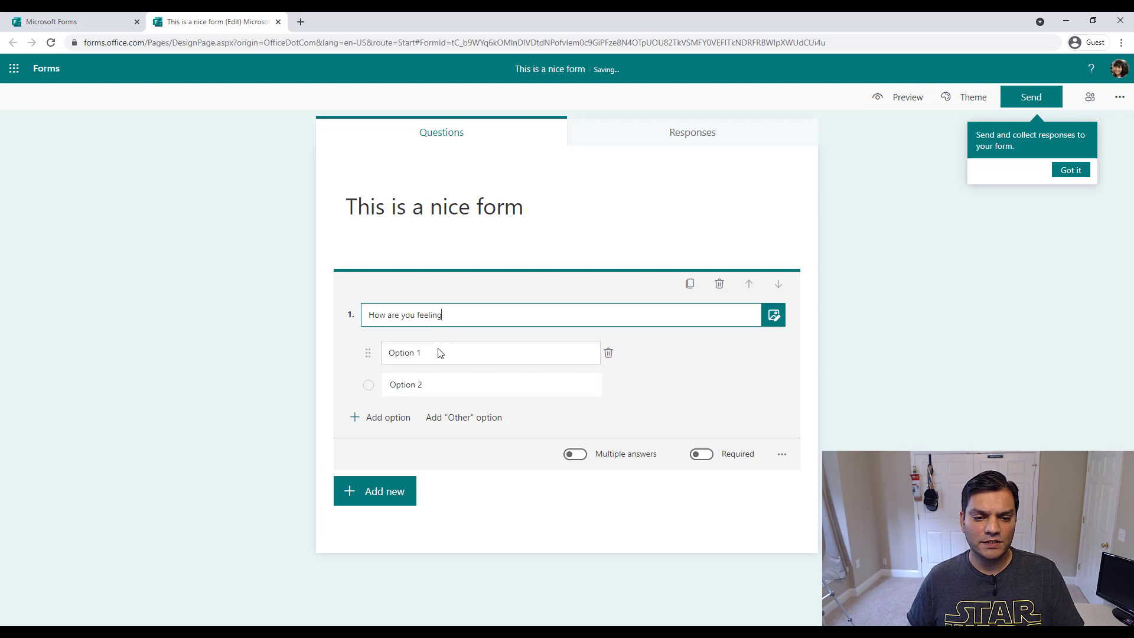
pyautogui.write('Nice')
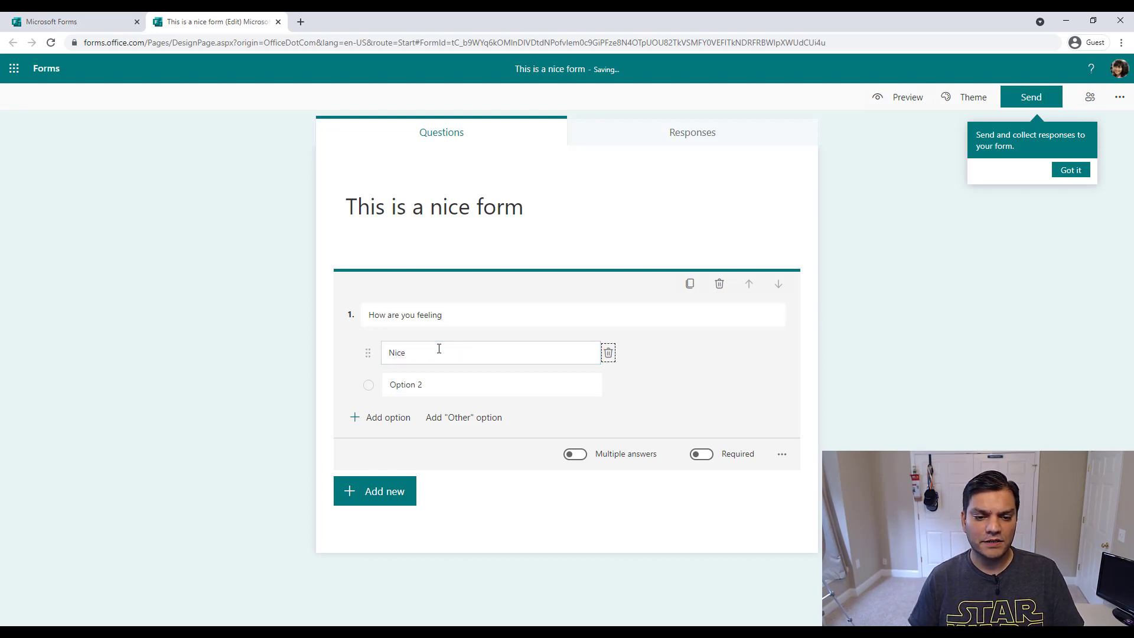
pyautogui.write('Not bad')
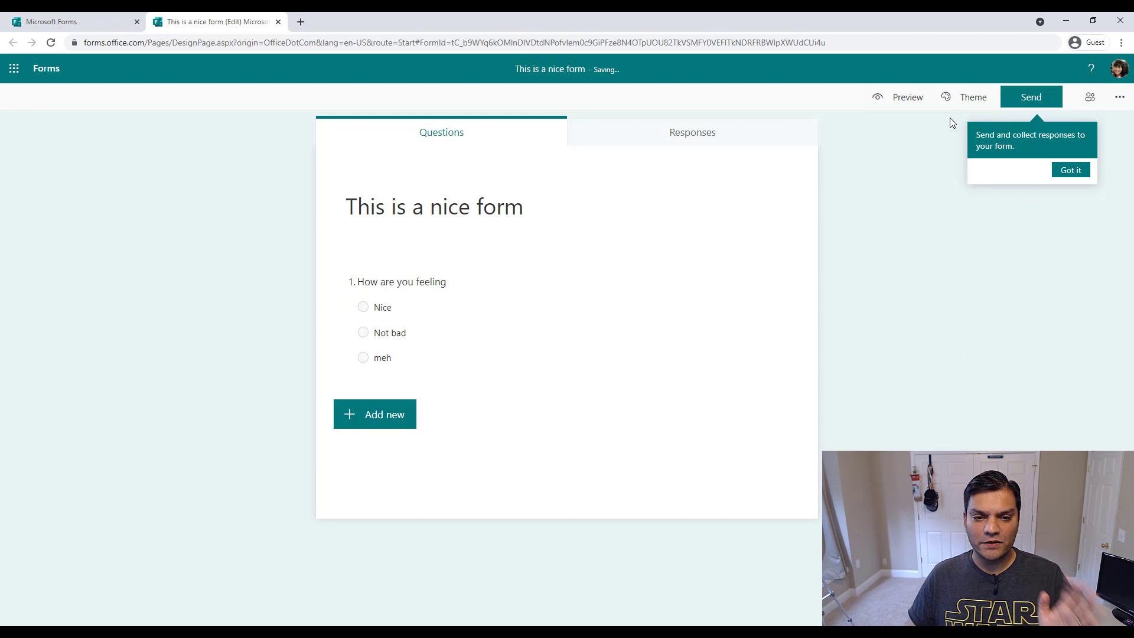
pyautogui.click(46, 68)
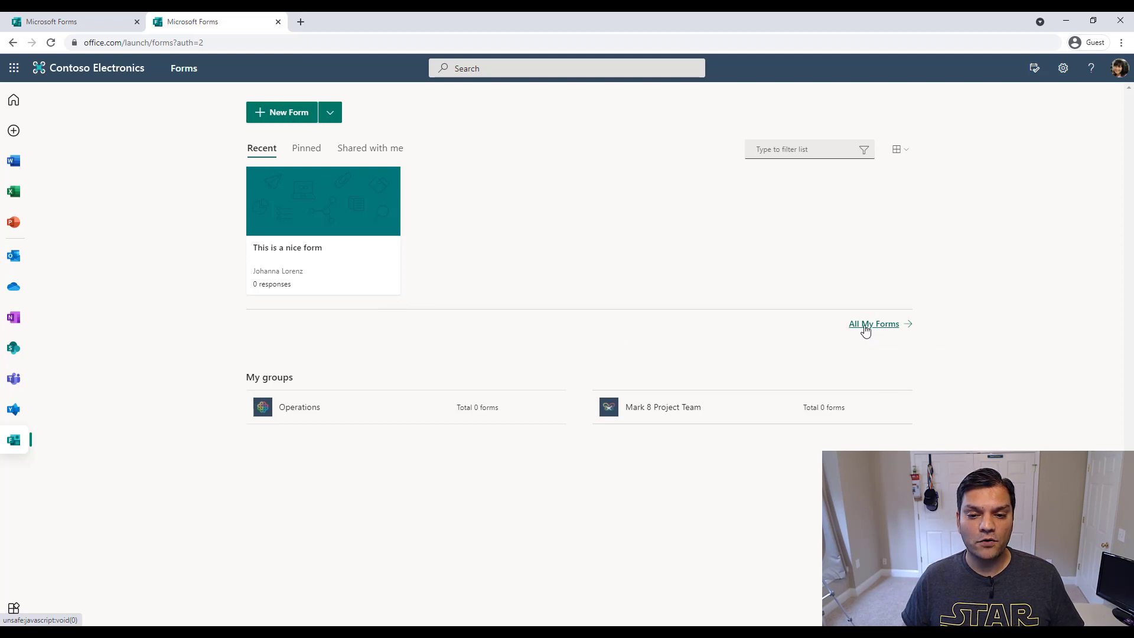
# Step: Open All My Forms and show options for 'This is a nice form'
pyautogui.click(873, 324)
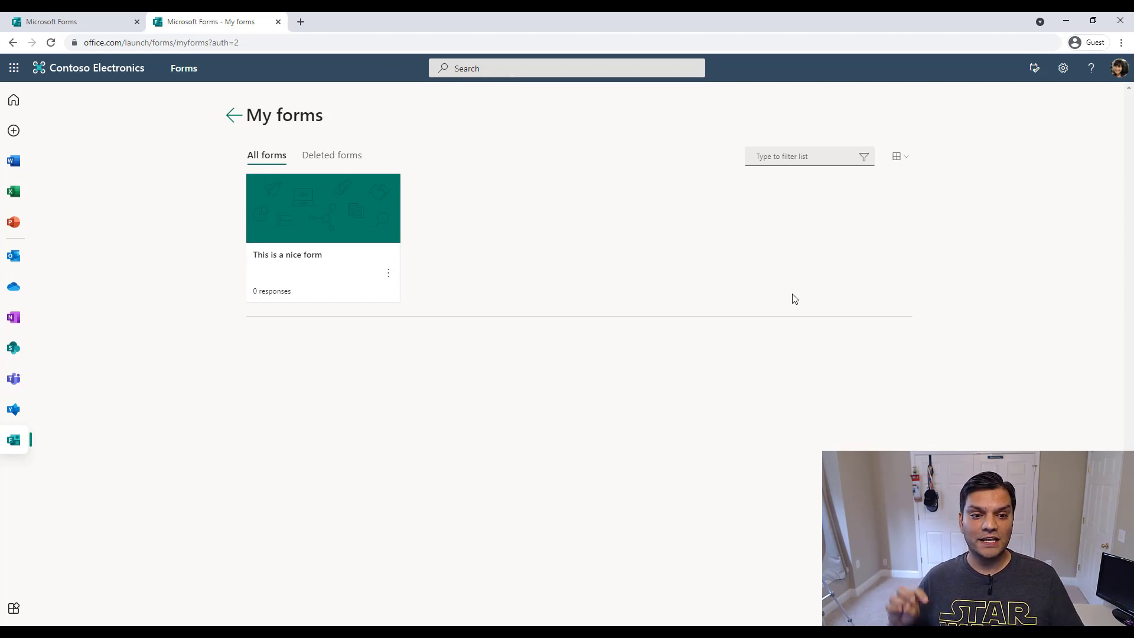
pyautogui.moveTo(544, 251)
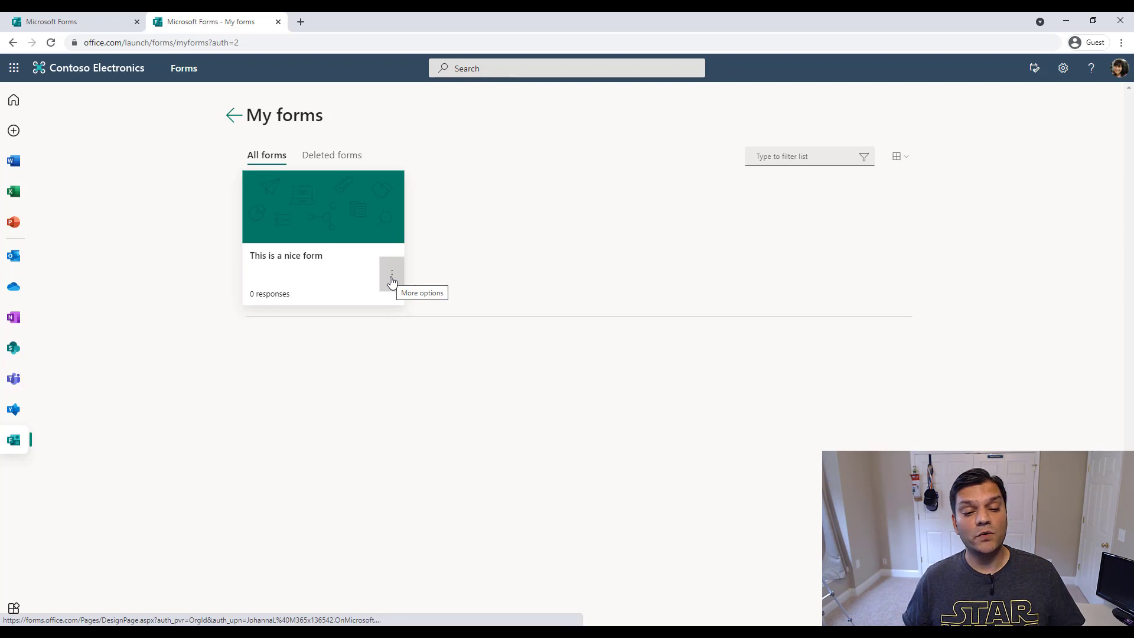
pyautogui.click(390, 274)
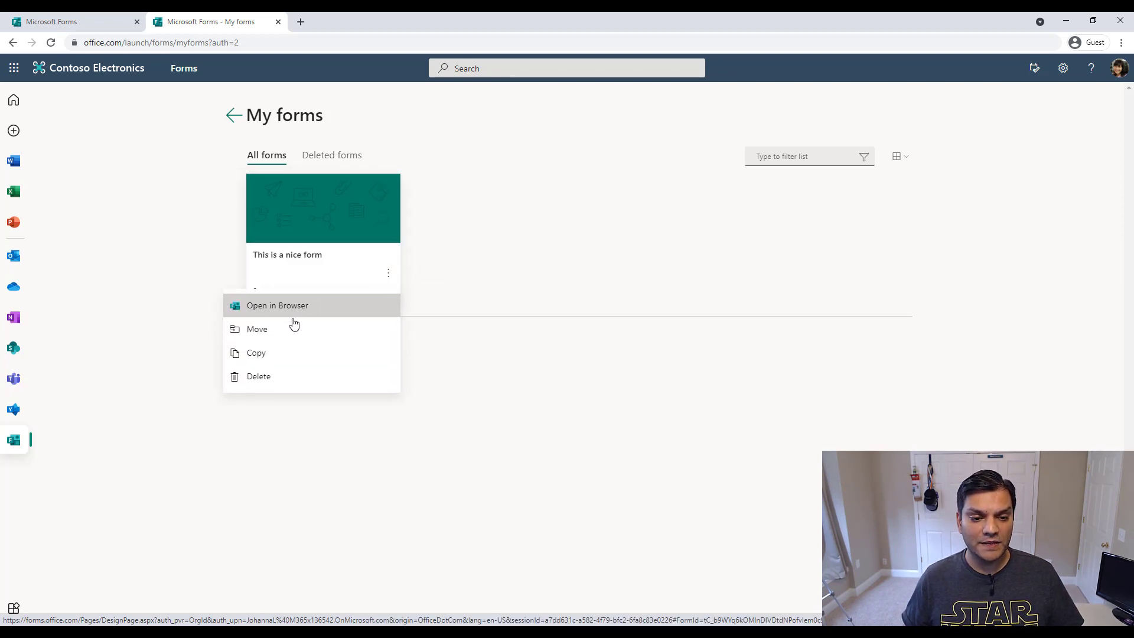
# Step: Move 'This is a nice form' into Operations and open that group's forms page
pyautogui.click(257, 329)
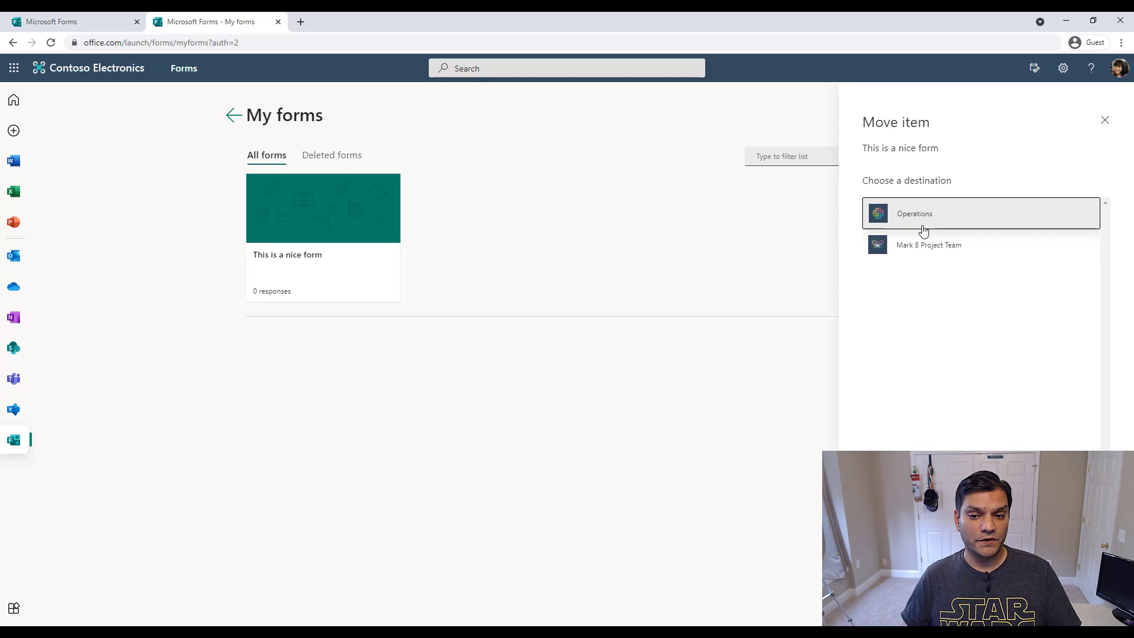
pyautogui.click(914, 213)
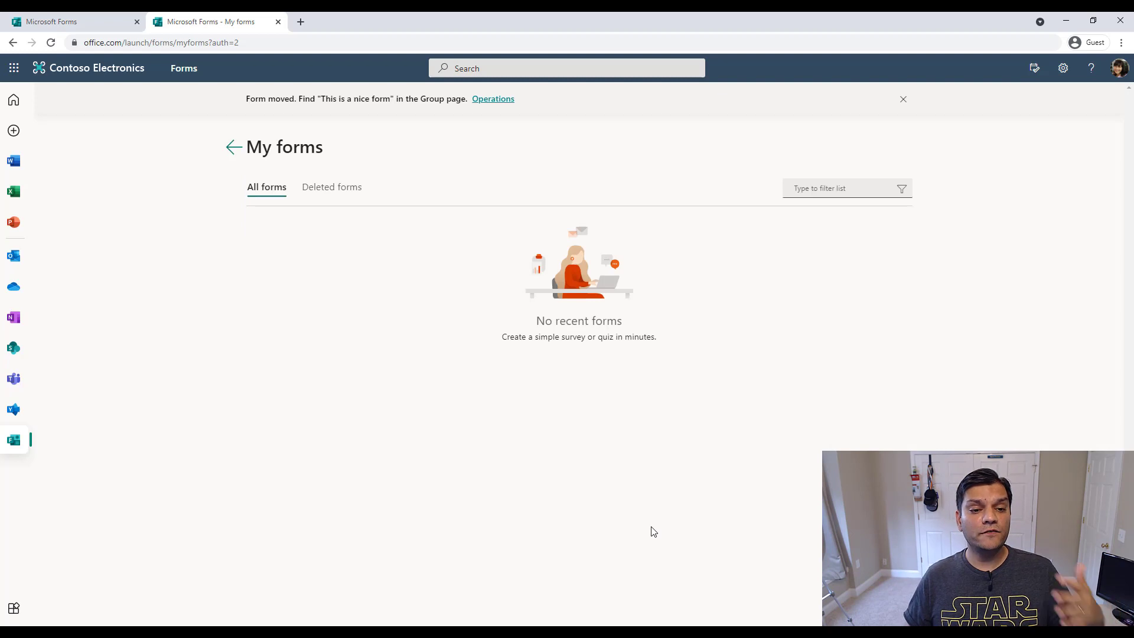
pyautogui.click(233, 147)
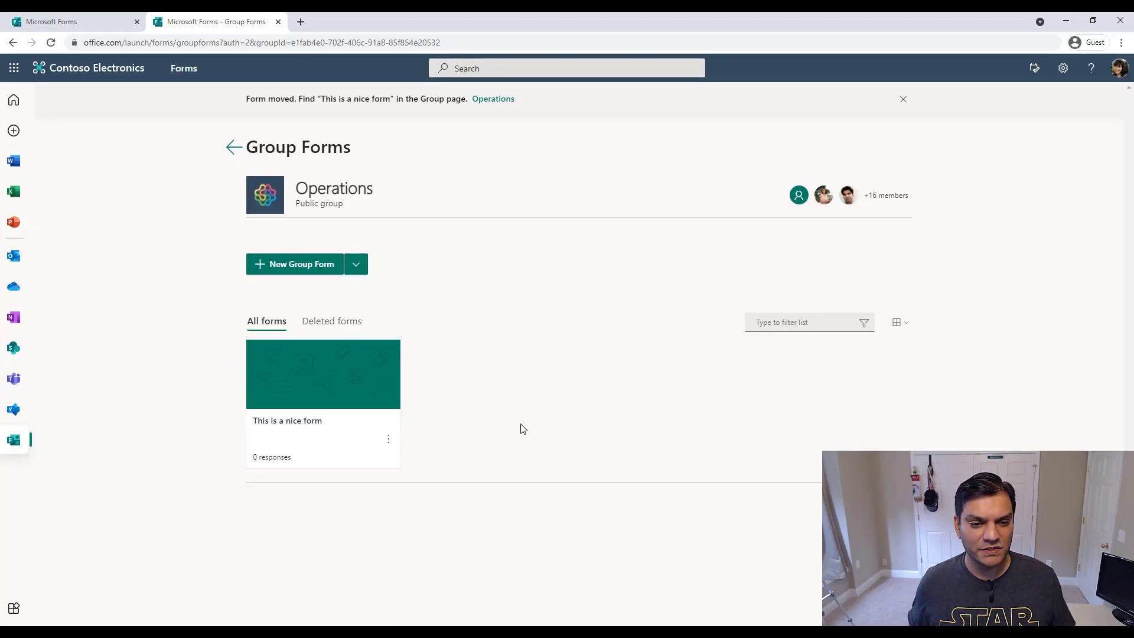
pyautogui.moveTo(531, 422)
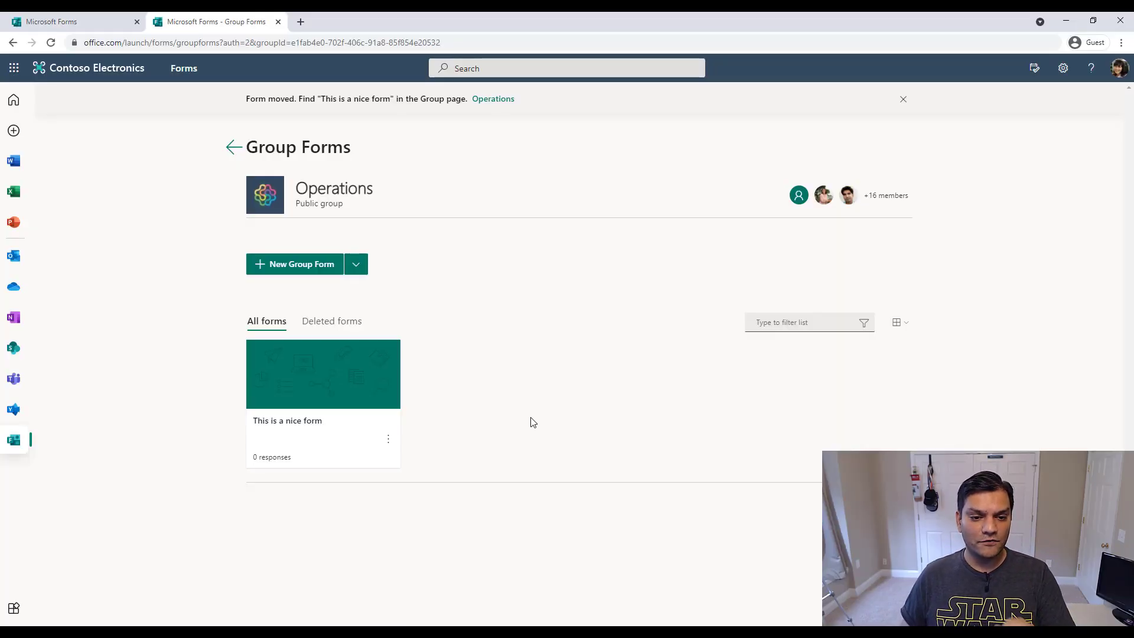
pyautogui.moveTo(517, 450)
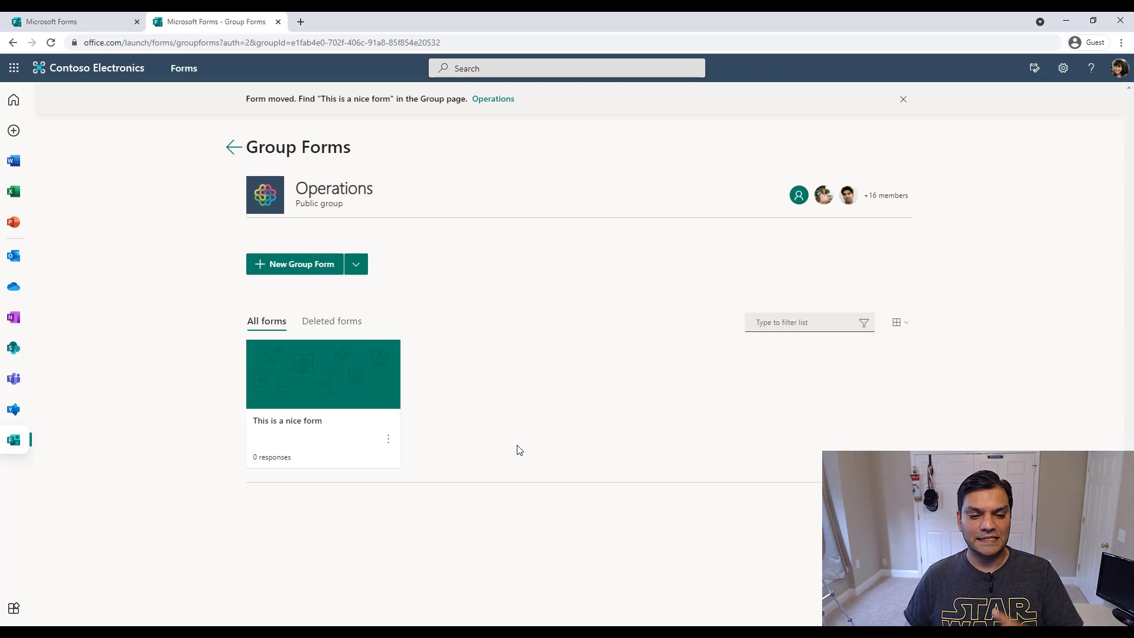
pyautogui.moveTo(489, 580)
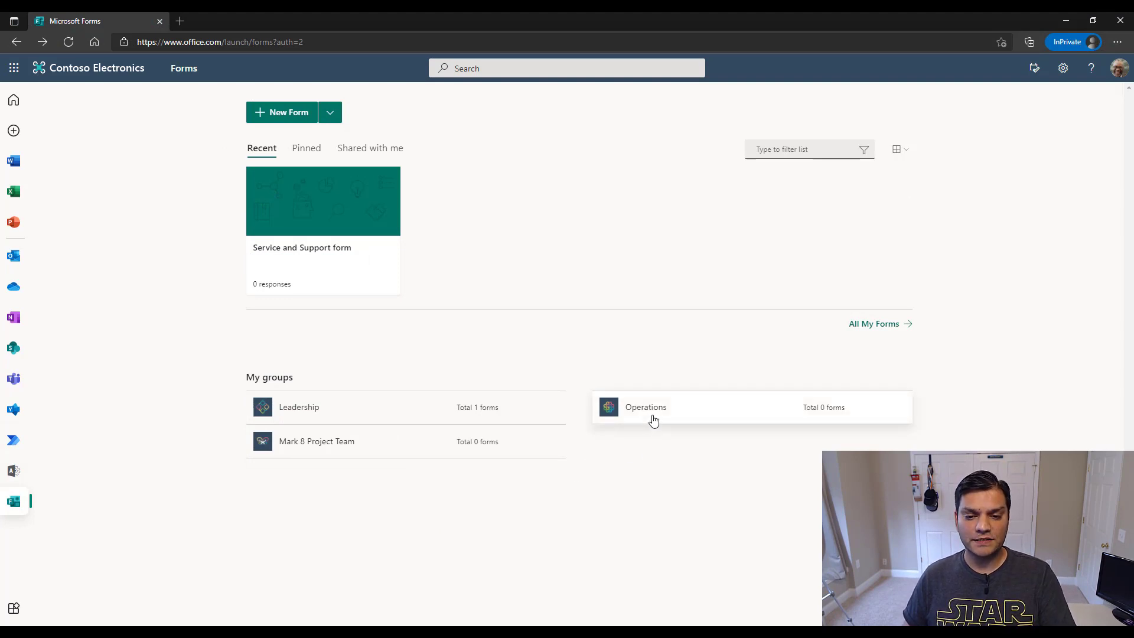
# Step: Refresh Forms home in the private window and open the Operations group's forms
pyautogui.click(69, 41)
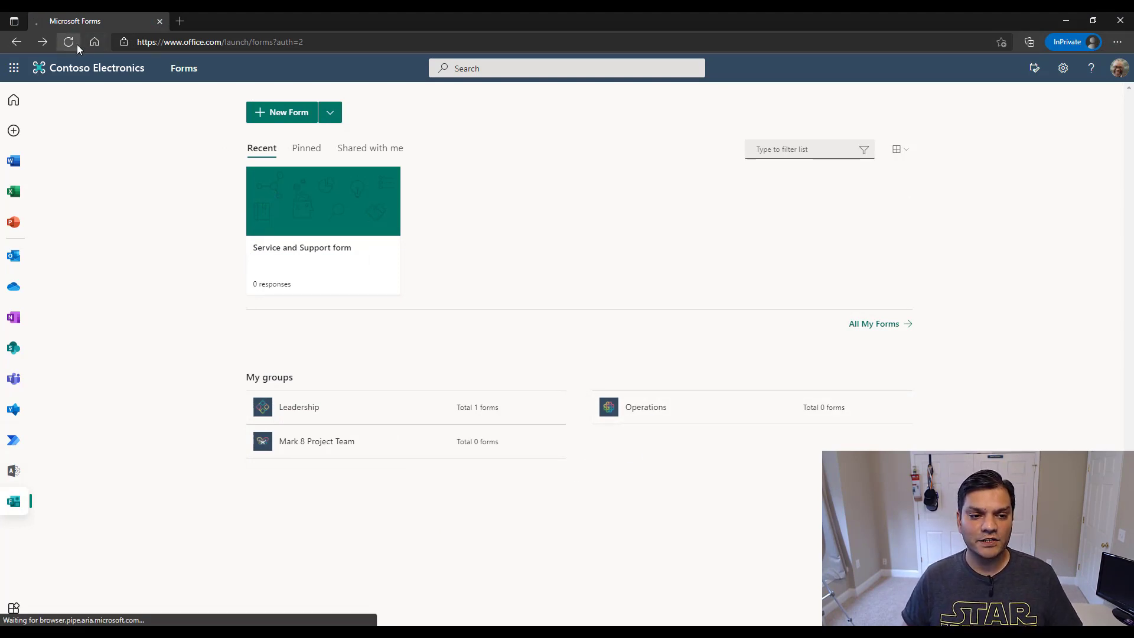
pyautogui.click(68, 41)
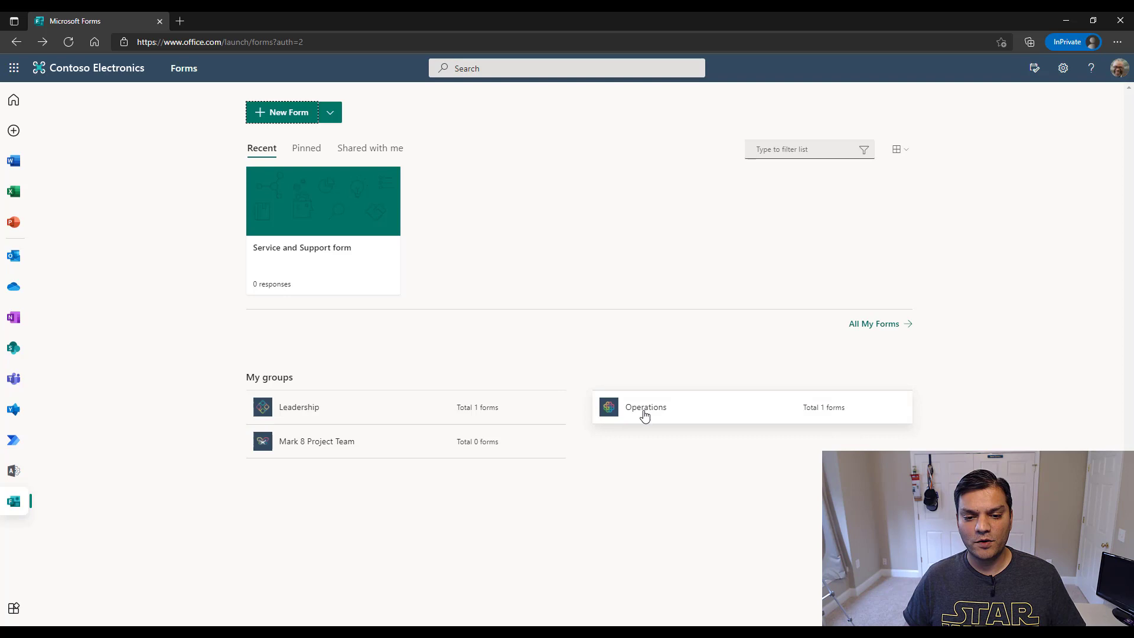
pyautogui.click(645, 406)
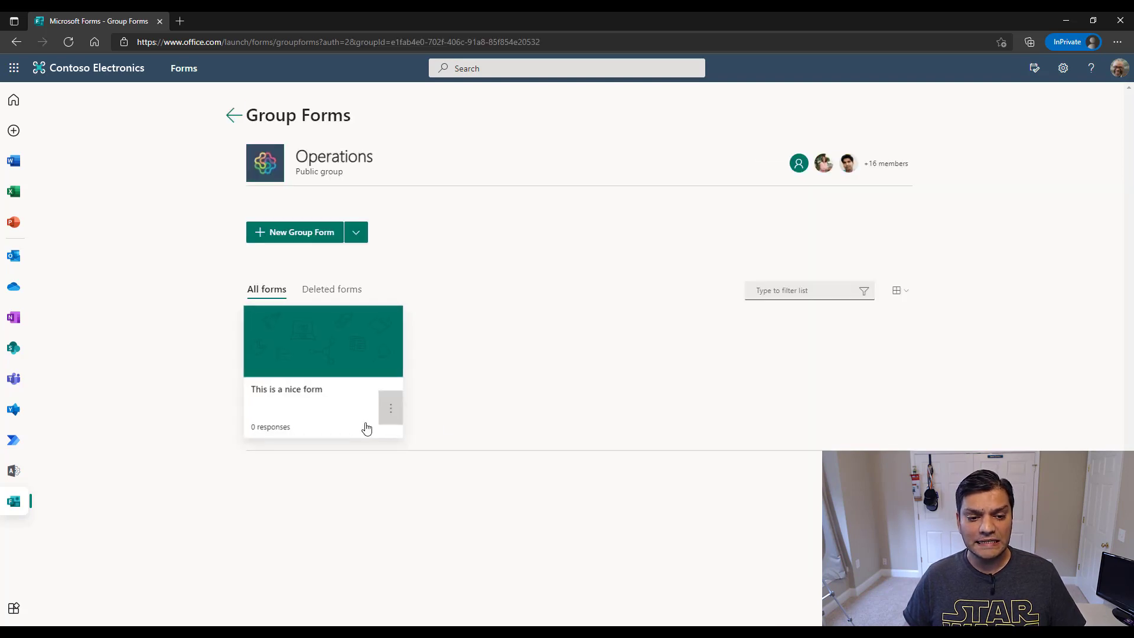